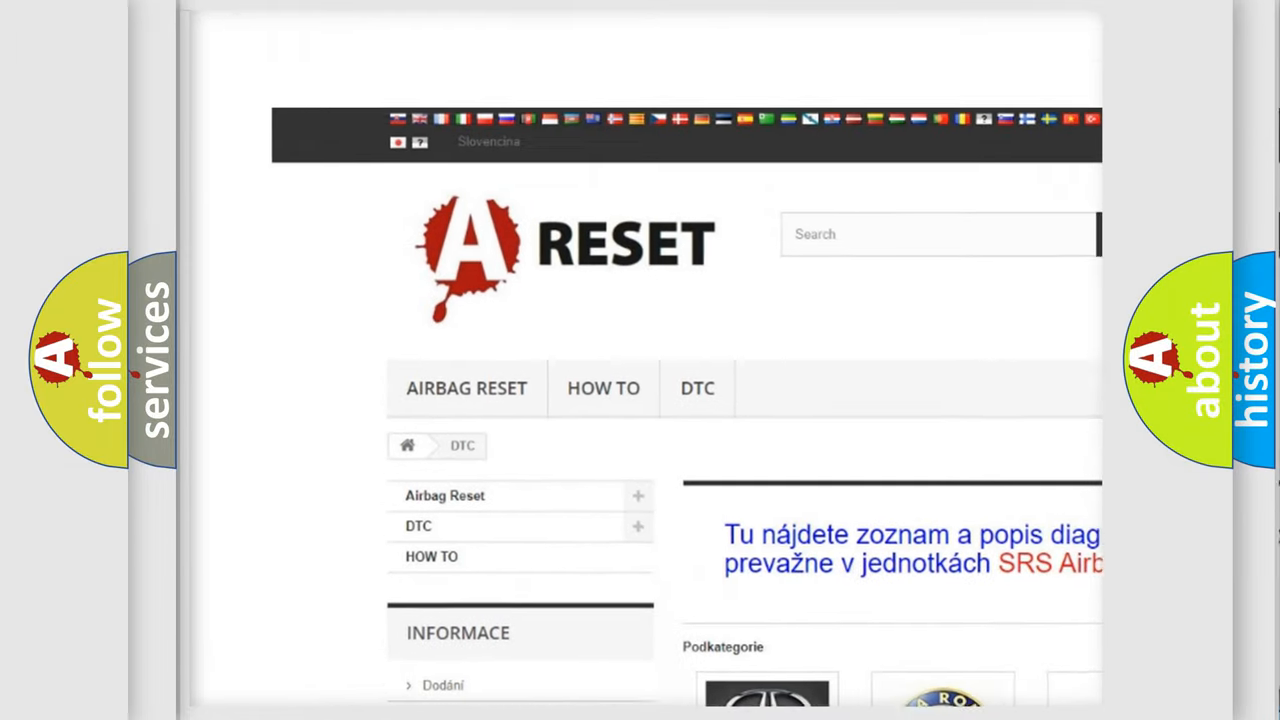
Scroll down the DTC category page toward the Chevrolet code list
scroll("down", 3)
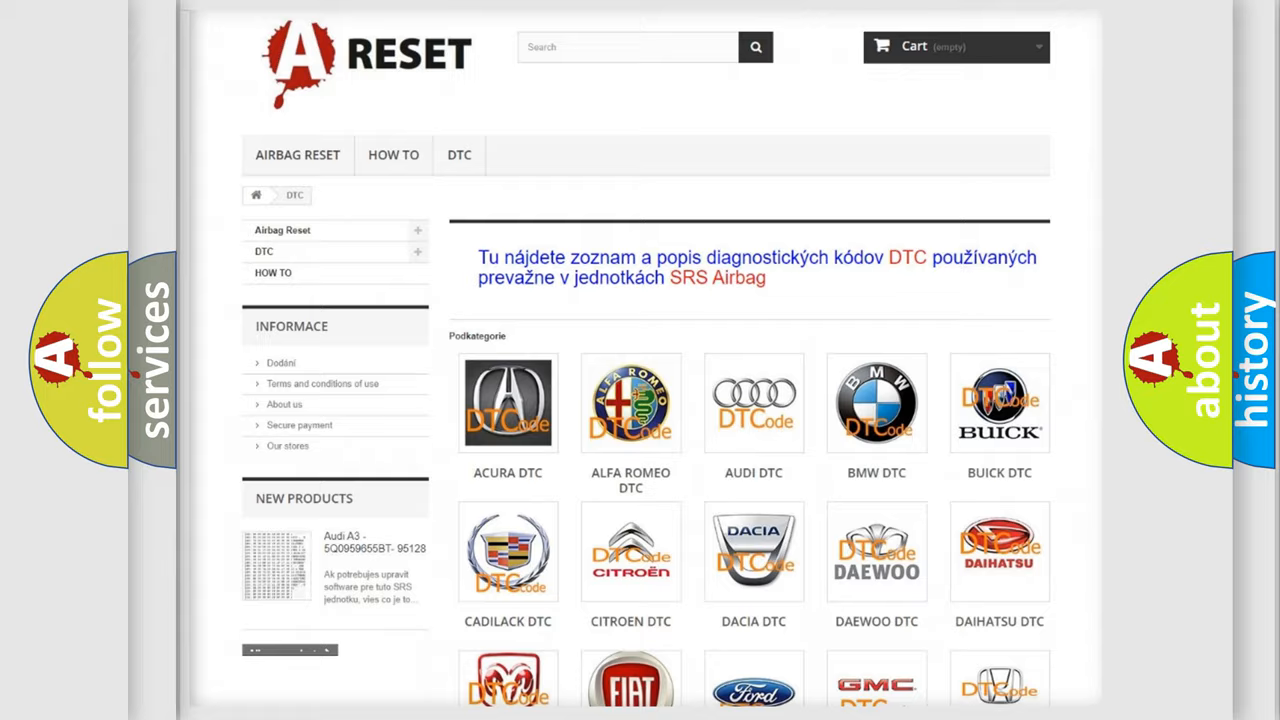
scroll("down", 3)
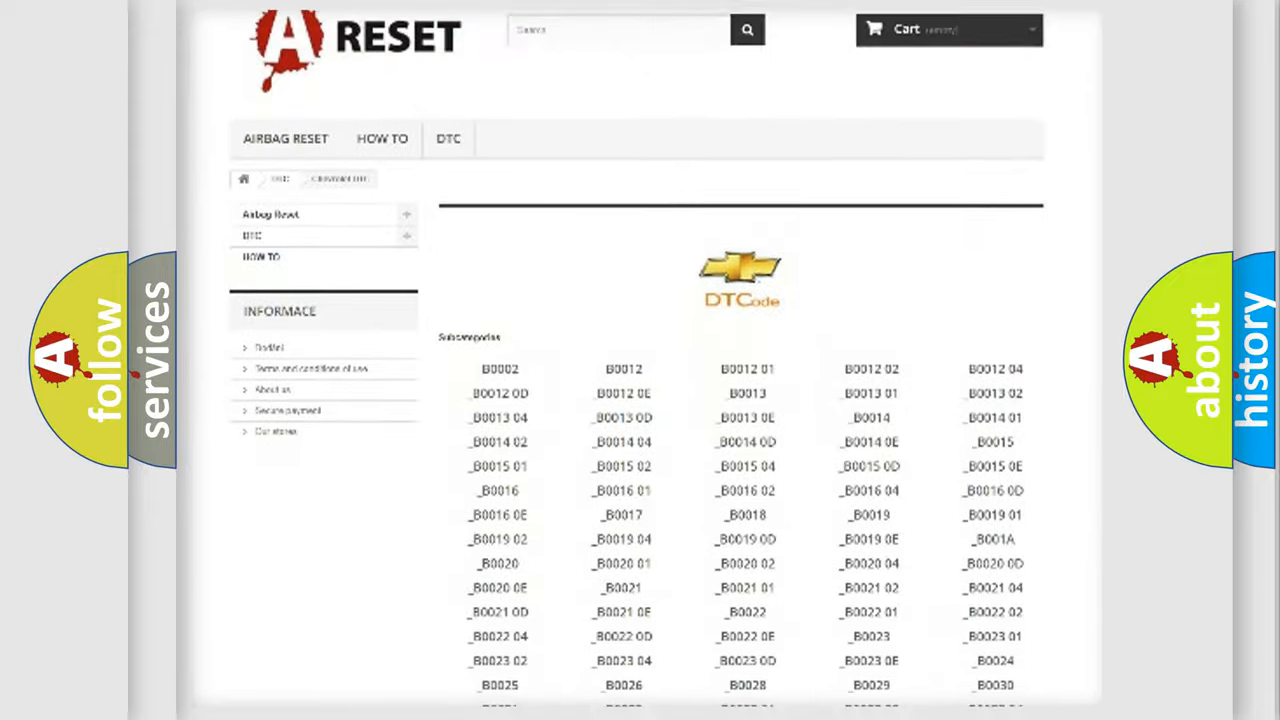
Scroll the Chevrolet code list until the B101E48 card is in view
scroll("down", 3)
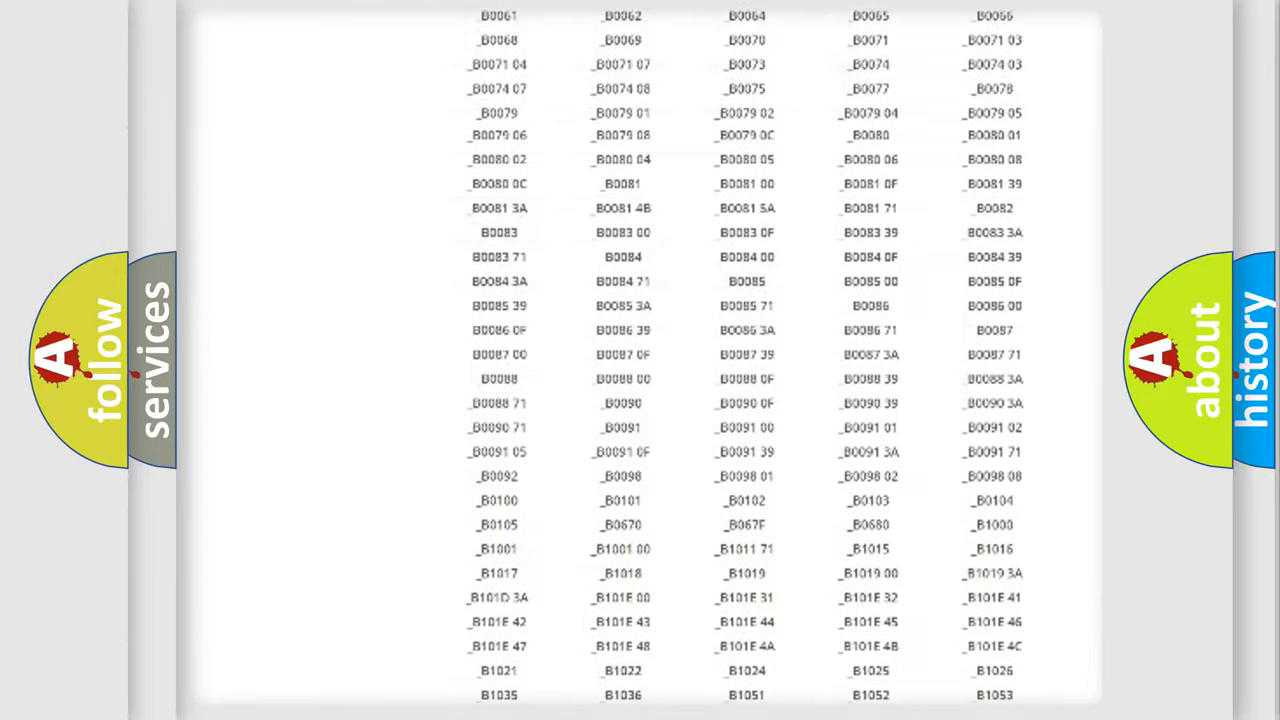
scroll("up", 3)
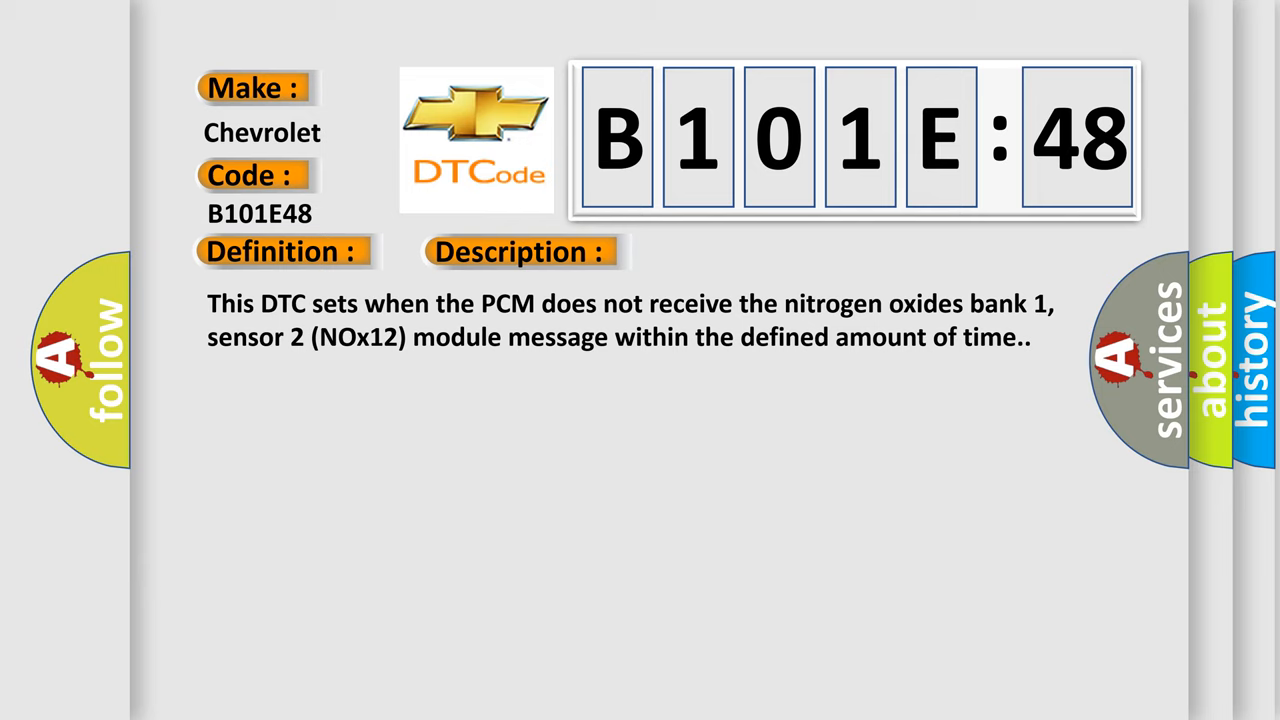
Advance the slide to show B101E48 make, code, definition, description and causes
left_click(732, 252)
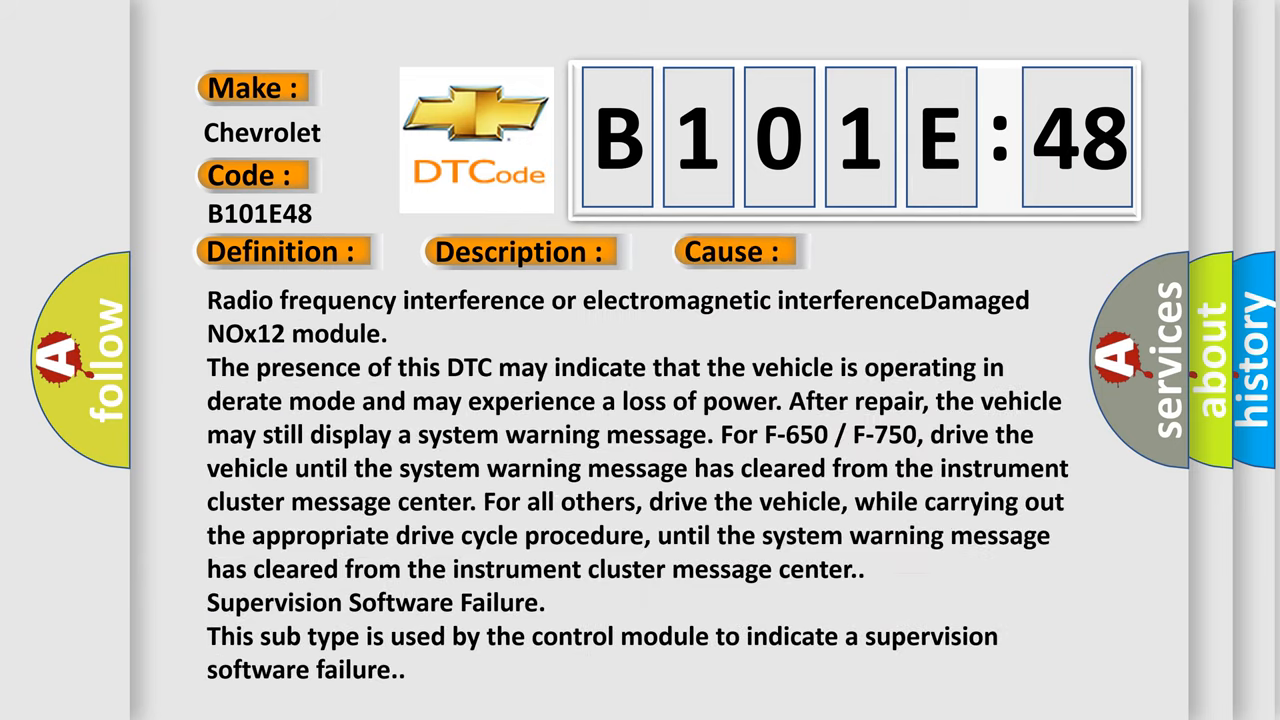